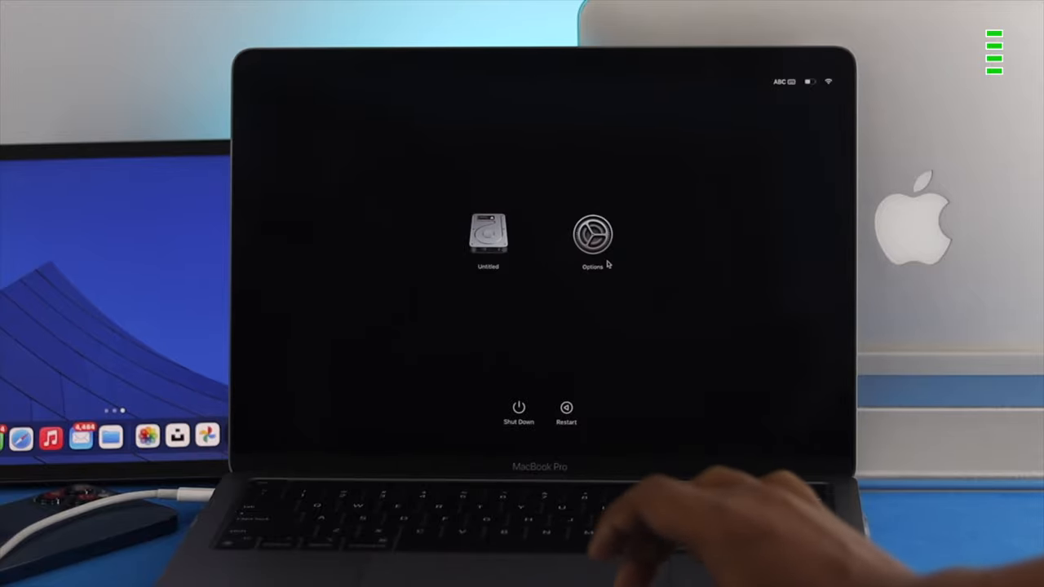
Start up from the Untitled disk in Safe Mode by holding Shift and continuing
left_click(488, 236)
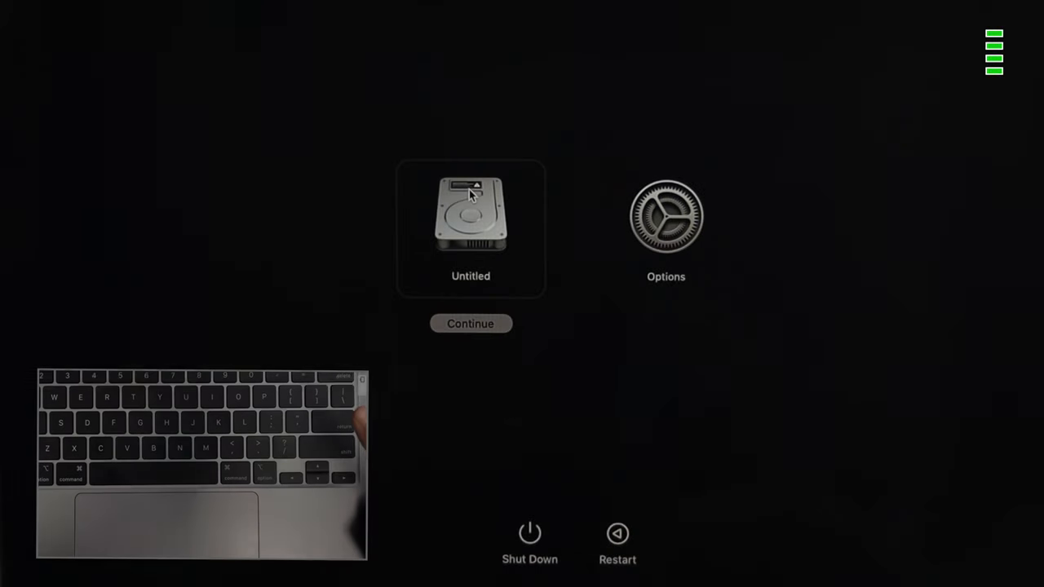
key("shift")
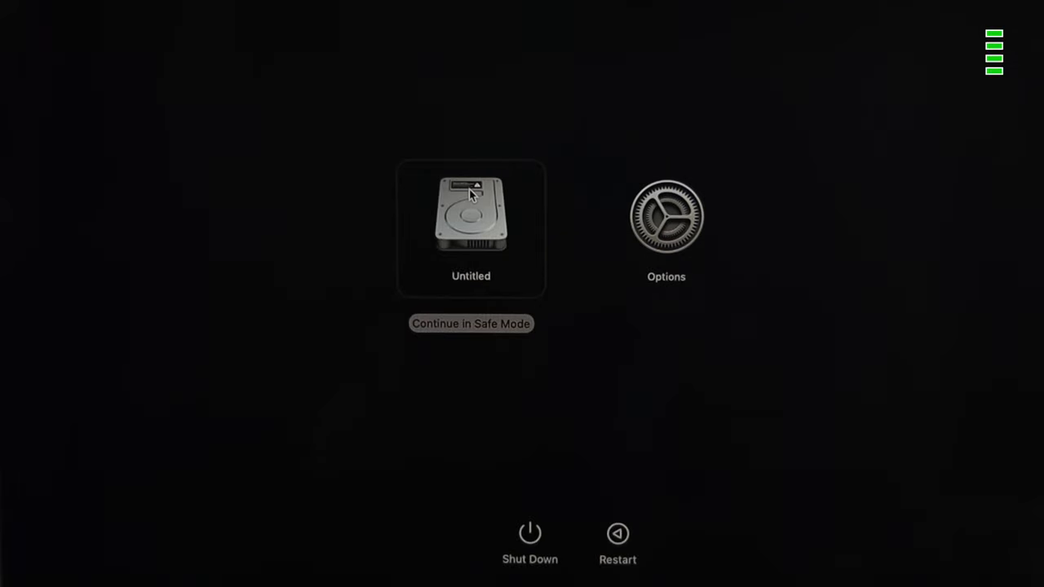
left_click(471, 323)
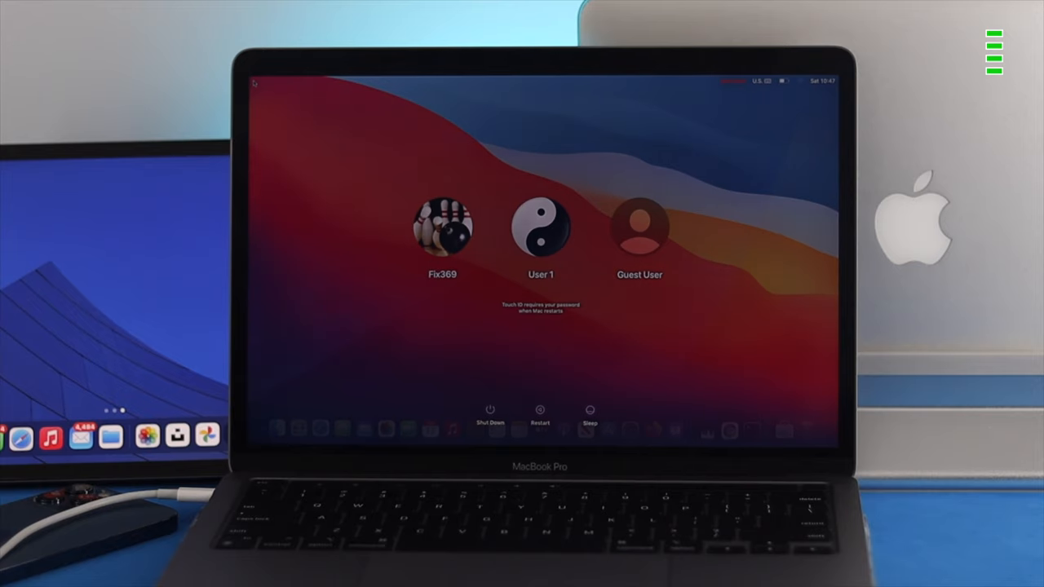
Sign in to the first user account in Safe Mode, then Restart from the Apple menu
left_click(441, 226)
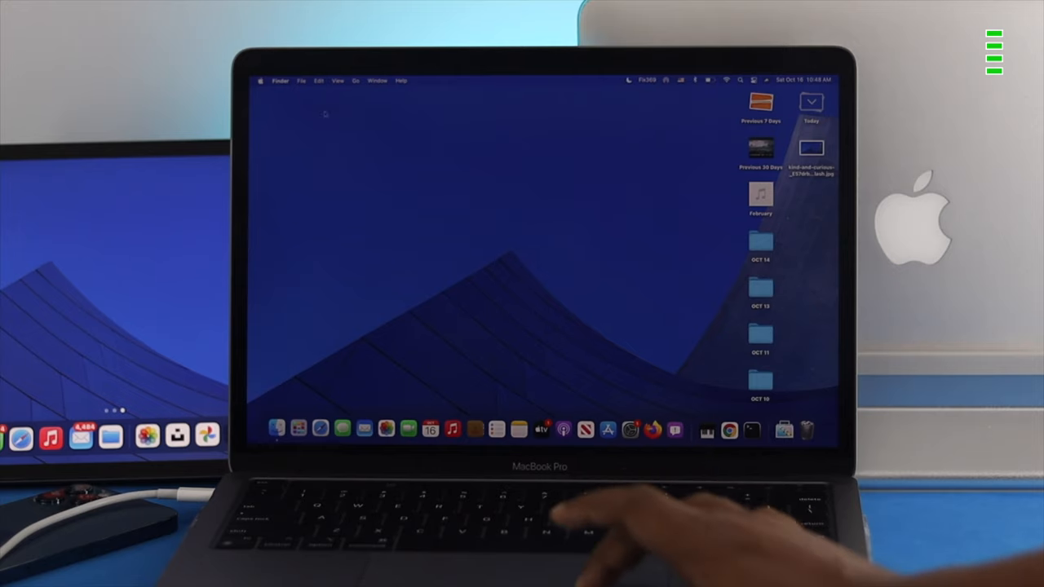
left_click(260, 80)
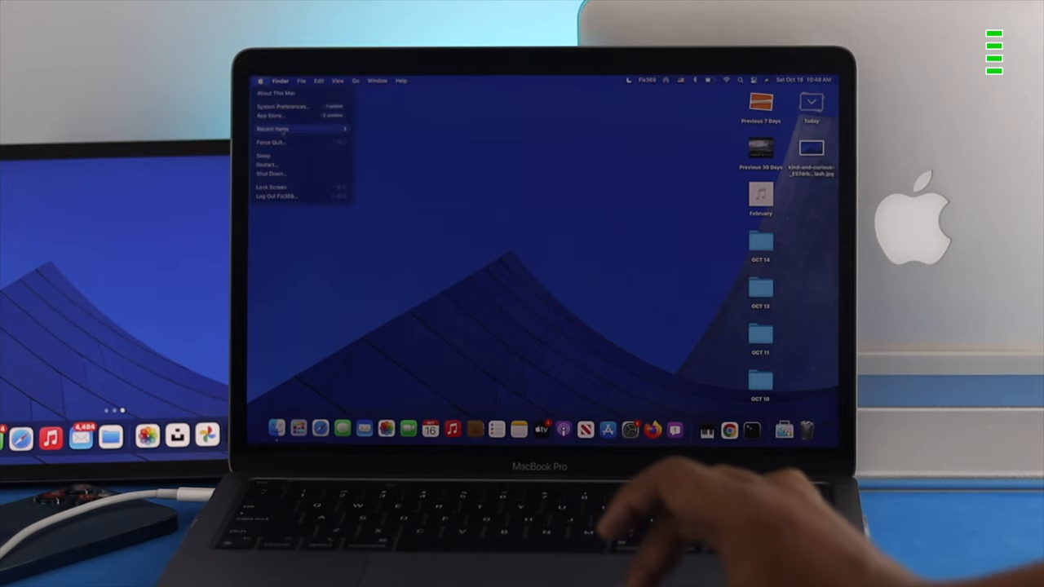
left_click(267, 164)
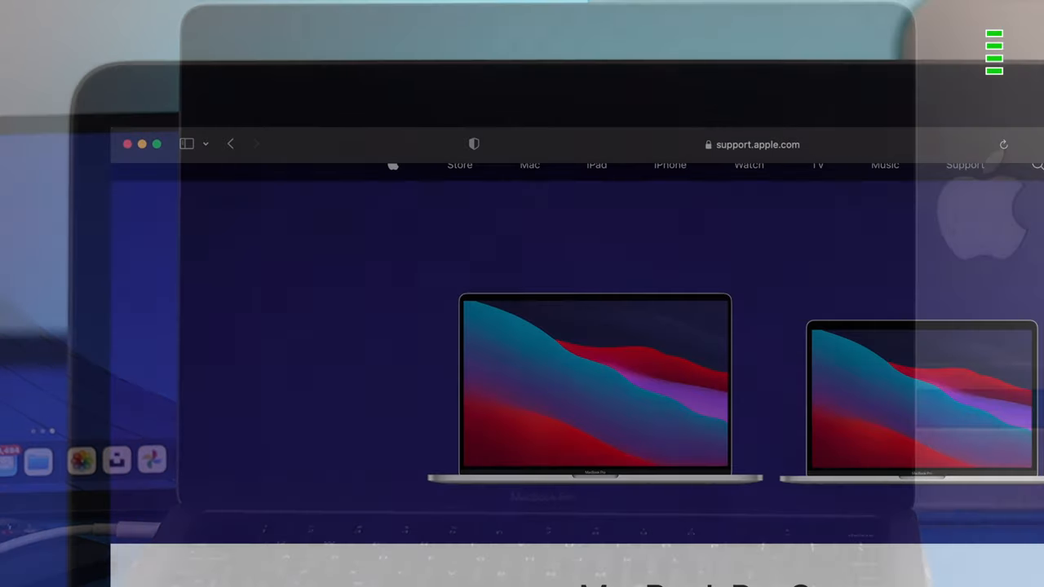
Scroll through the MacBook Pro Support page, then sign in to the first user account
scroll("down", 3)
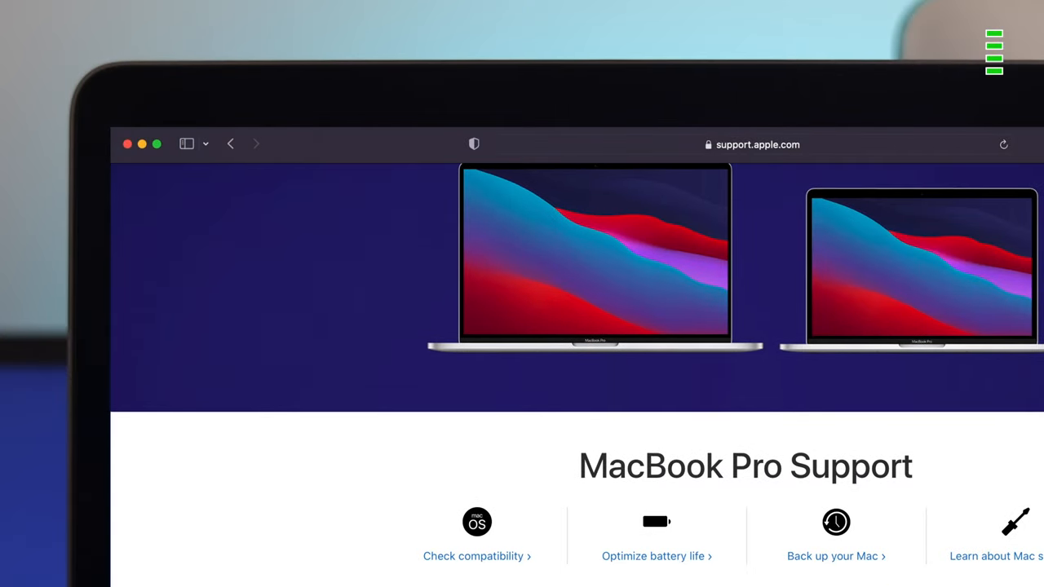
scroll("down", 3)
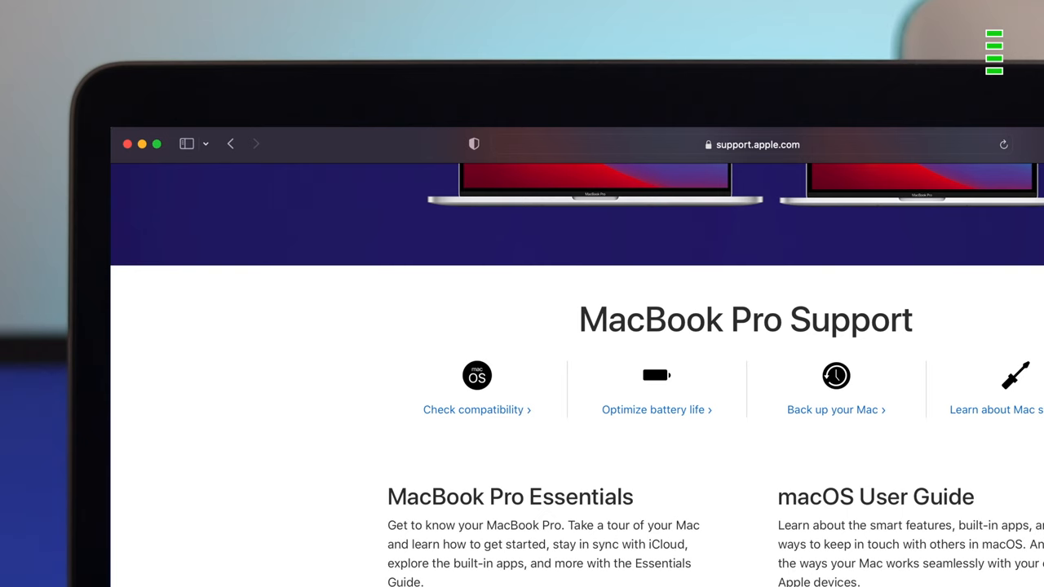
scroll("down", 3)
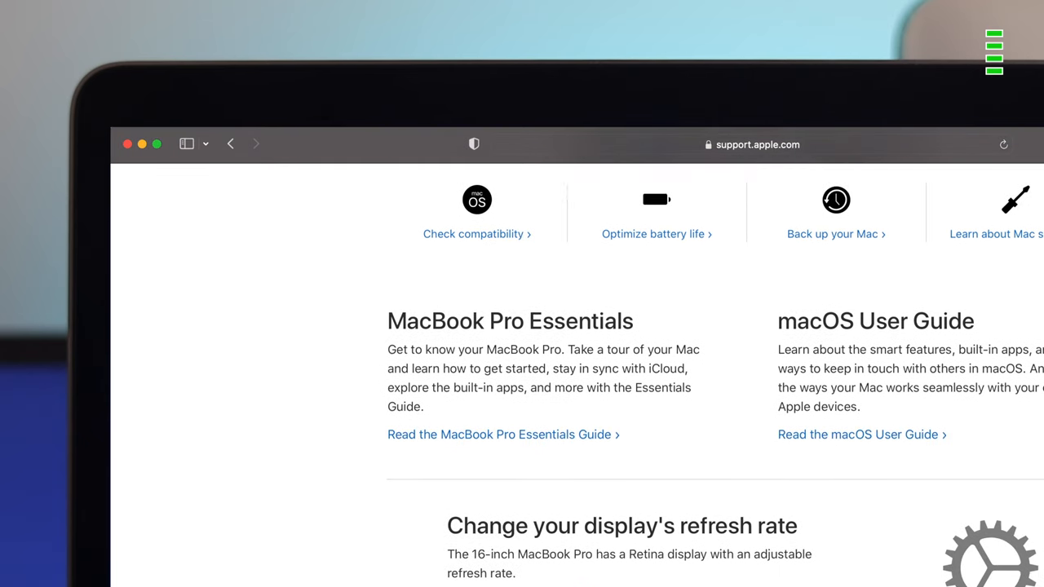
scroll("down", 3)
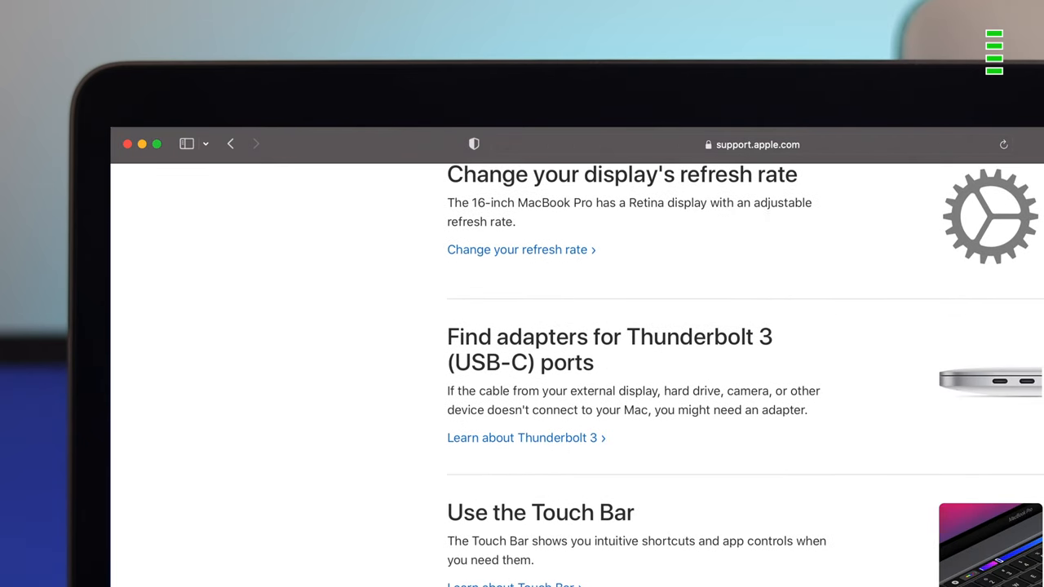
scroll("down", 3)
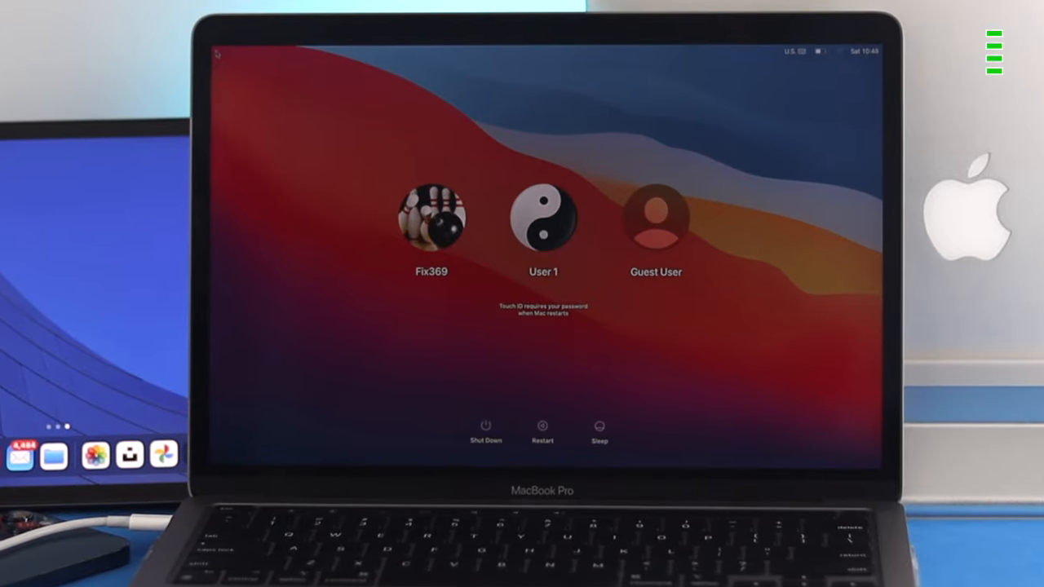
left_click(431, 216)
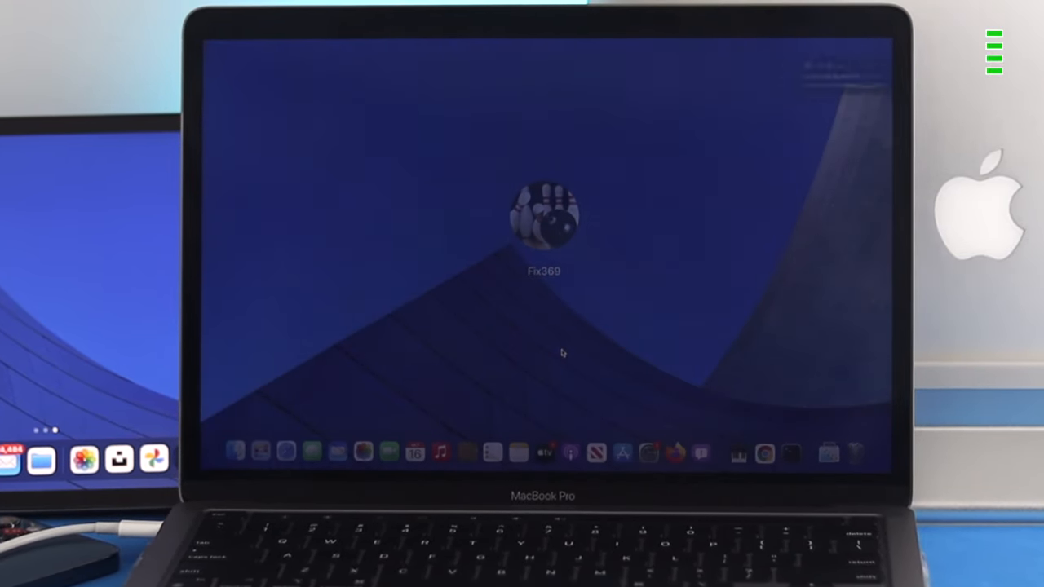